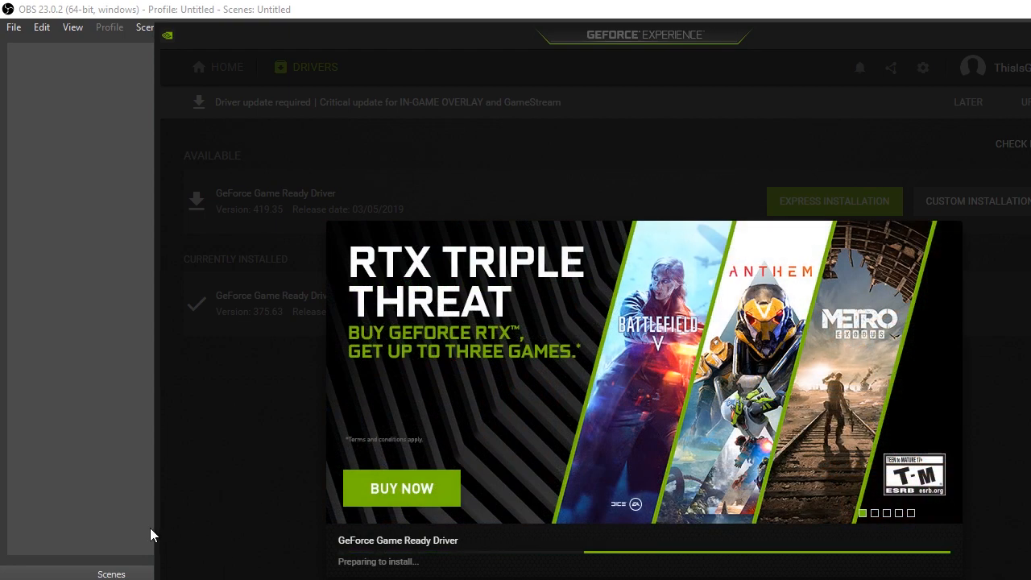
mouse_move(177, 560)
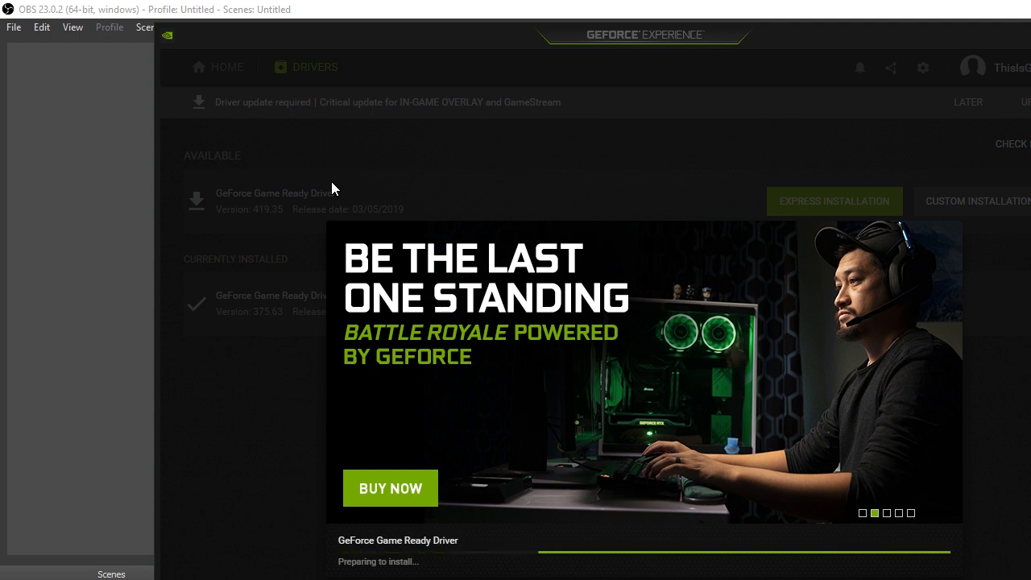
mouse_move(406, 166)
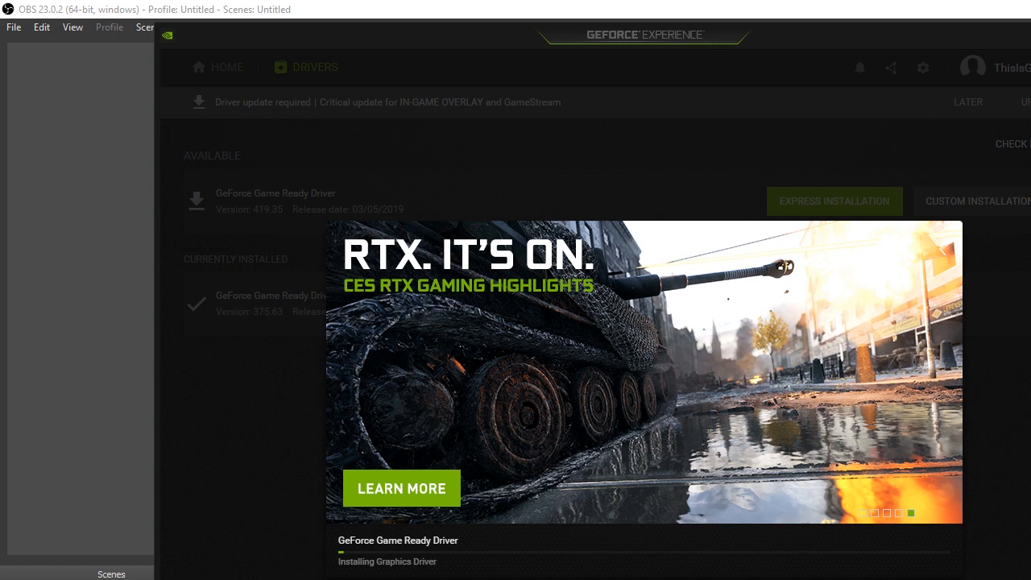
mouse_move(374, 274)
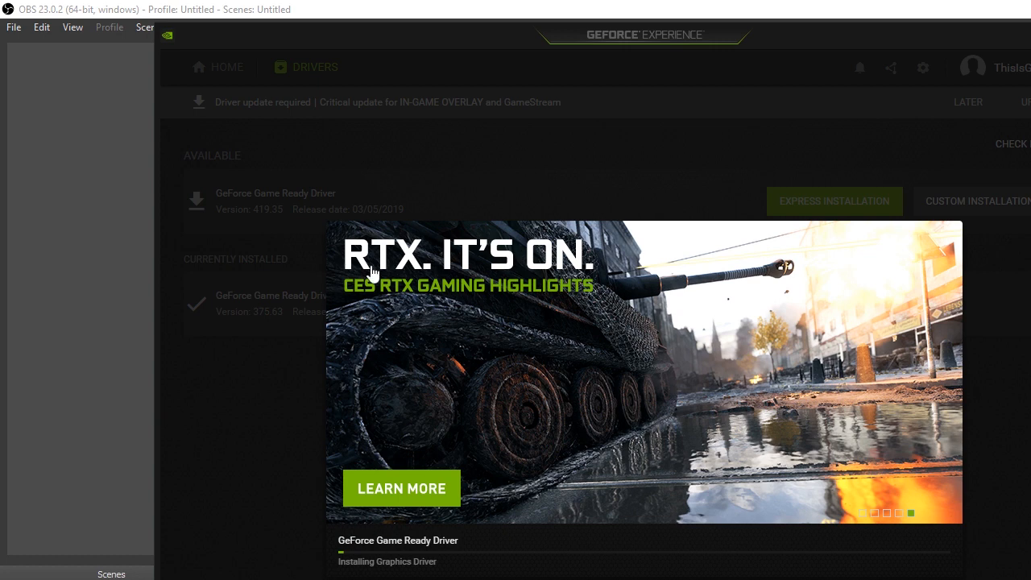
mouse_move(481, 156)
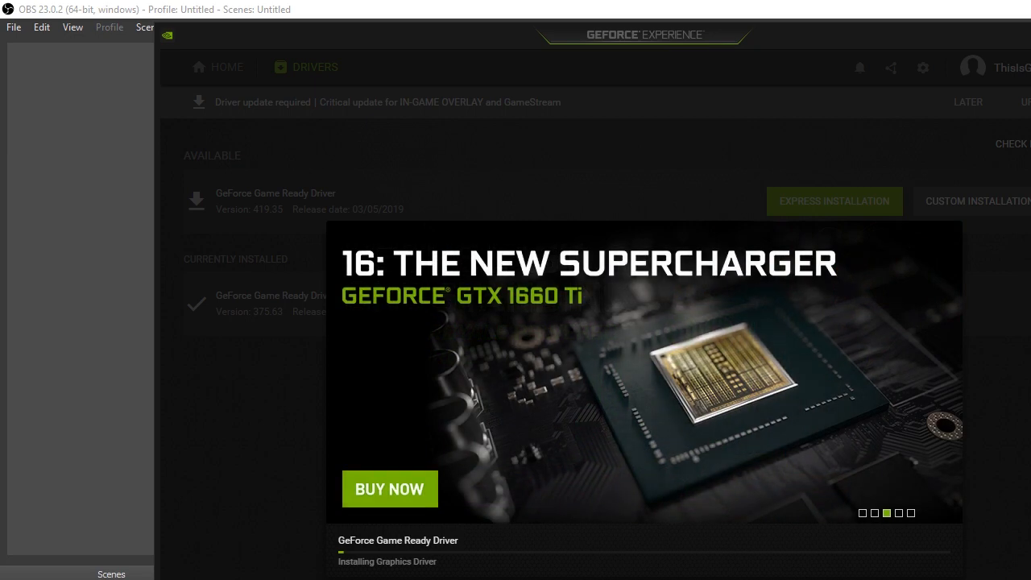
mouse_move(502, 219)
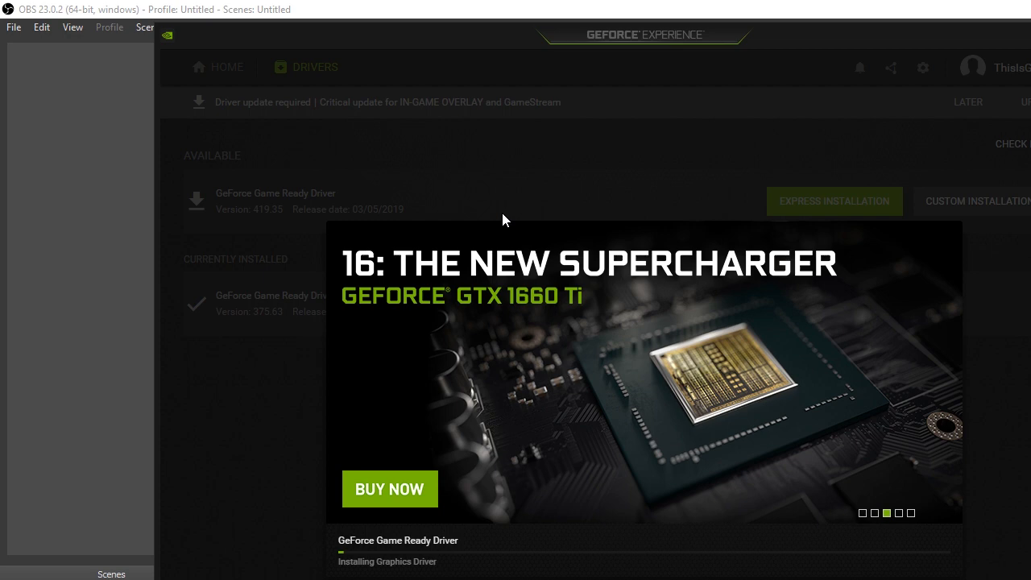